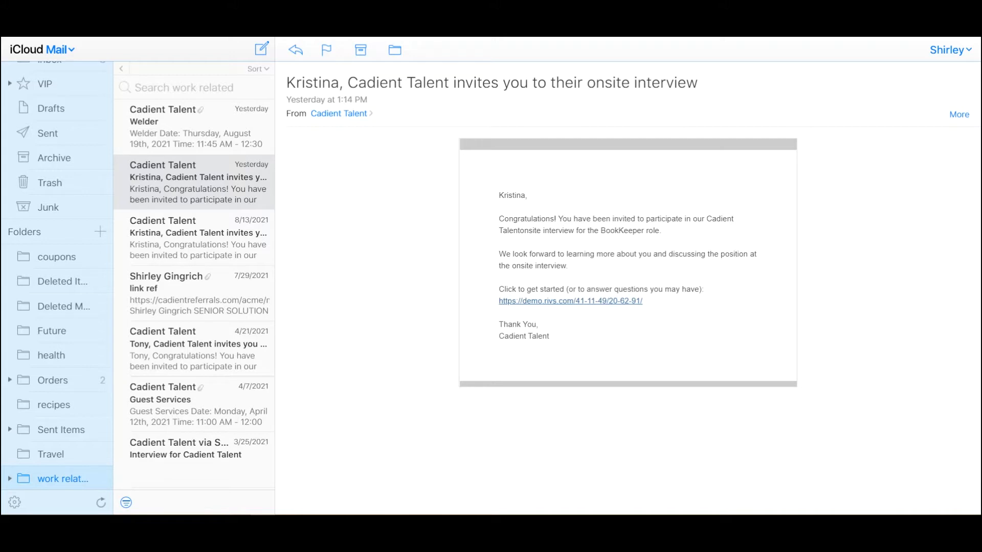
{"action": "mouse_move", "coordinate": [458, 245]}
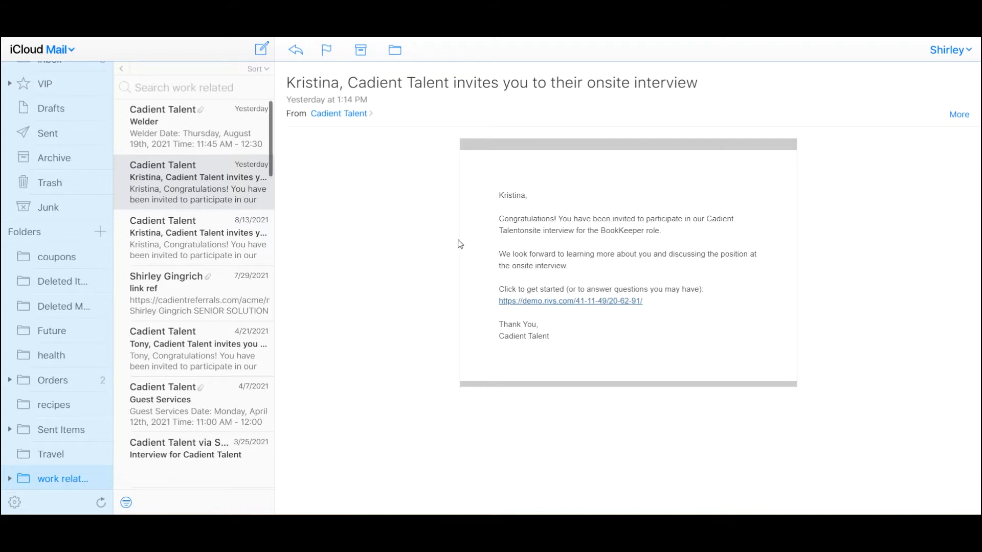
{"action": "mouse_move", "coordinate": [669, 348]}
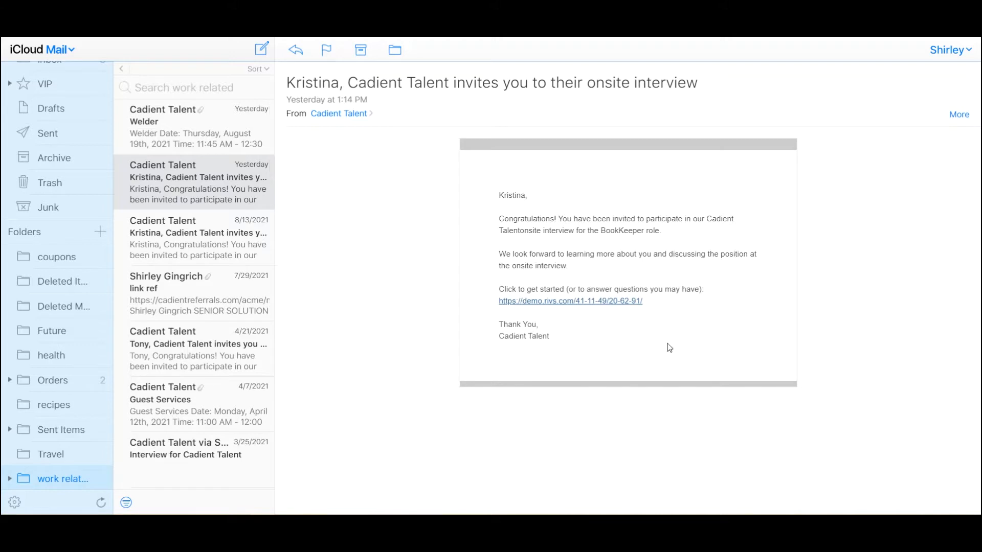
{"action": "mouse_move", "coordinate": [684, 352]}
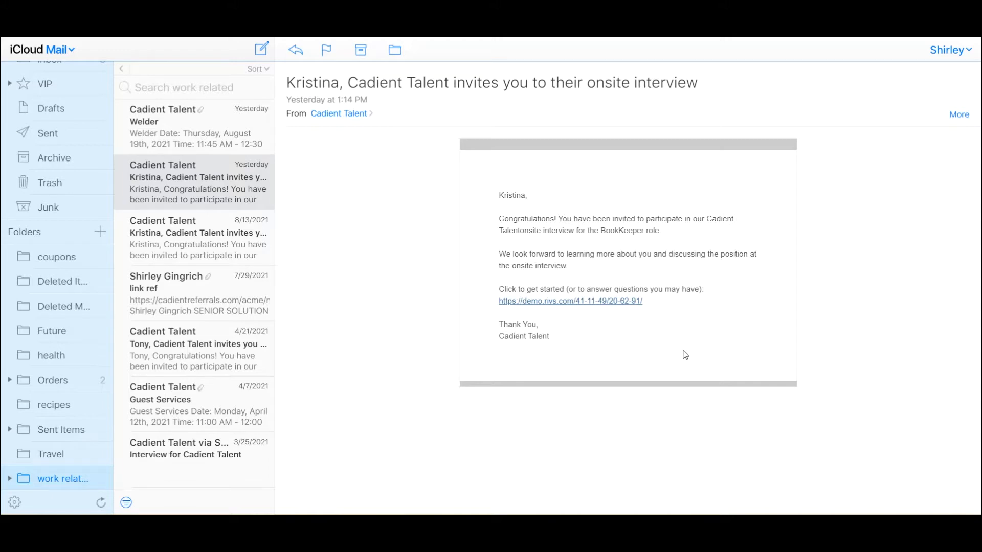
Open the demo.rivs.com scheduling link in the onsite interview invitation.
{"action": "left_click", "coordinate": [569, 302]}
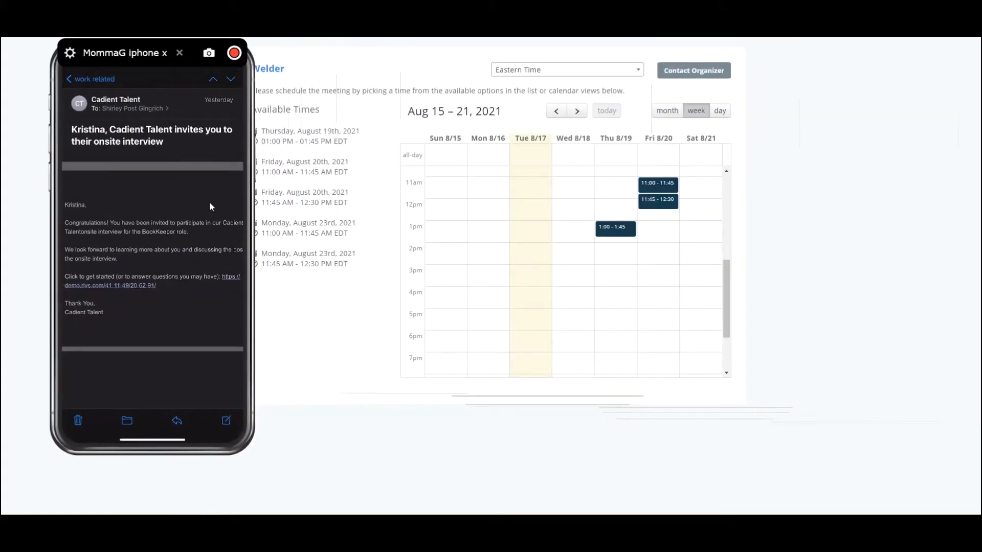
Book the Friday, August 20th 11:00–11:45 AM EDT interview slot.
{"action": "left_click", "coordinate": [152, 281]}
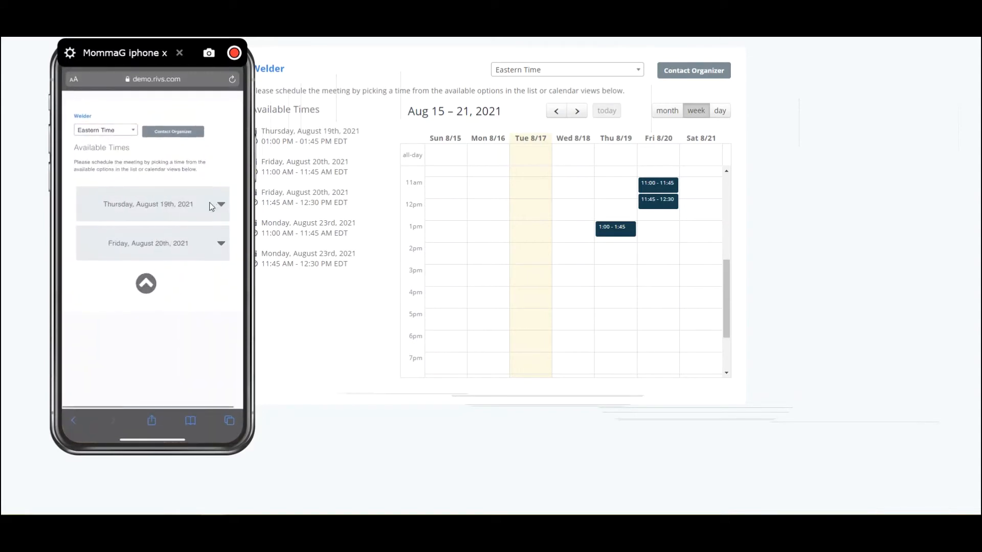
{"action": "left_click", "coordinate": [148, 204]}
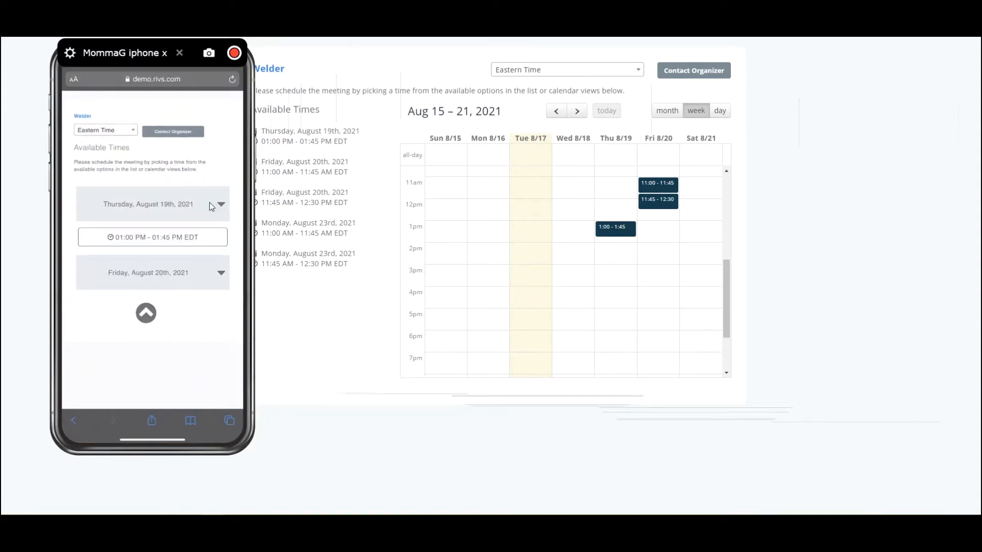
{"action": "left_click", "coordinate": [152, 273]}
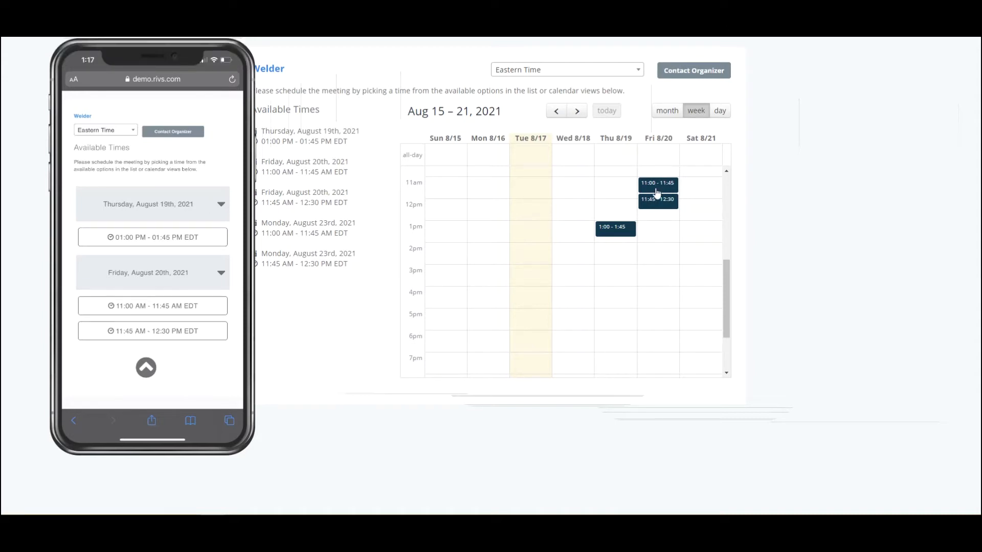
{"action": "mouse_move", "coordinate": [660, 209]}
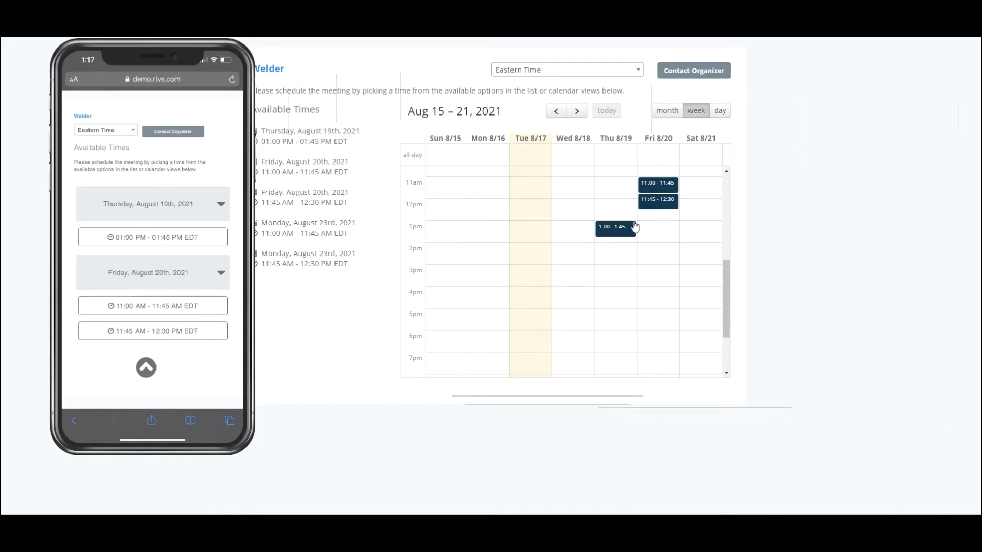
{"action": "mouse_move", "coordinate": [653, 208]}
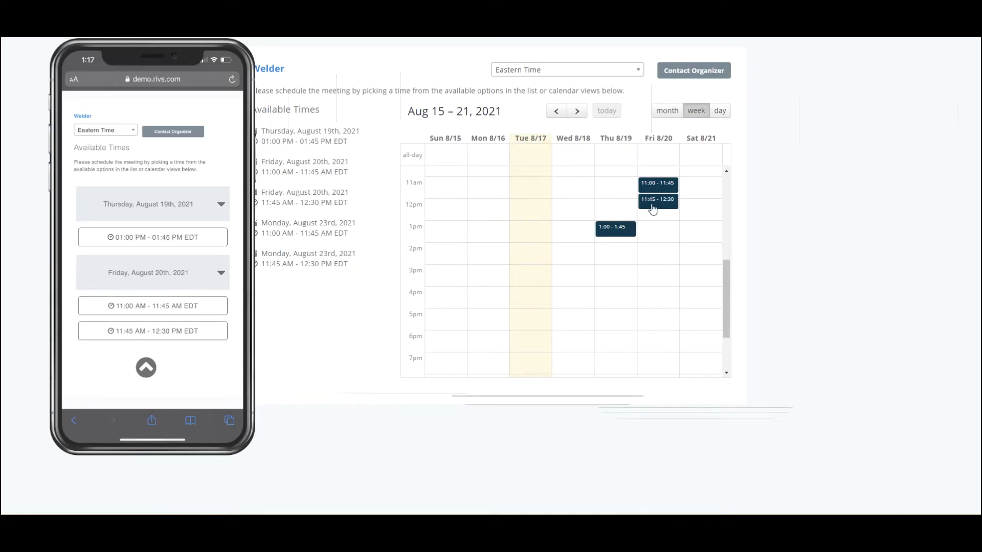
{"action": "left_click", "coordinate": [657, 183]}
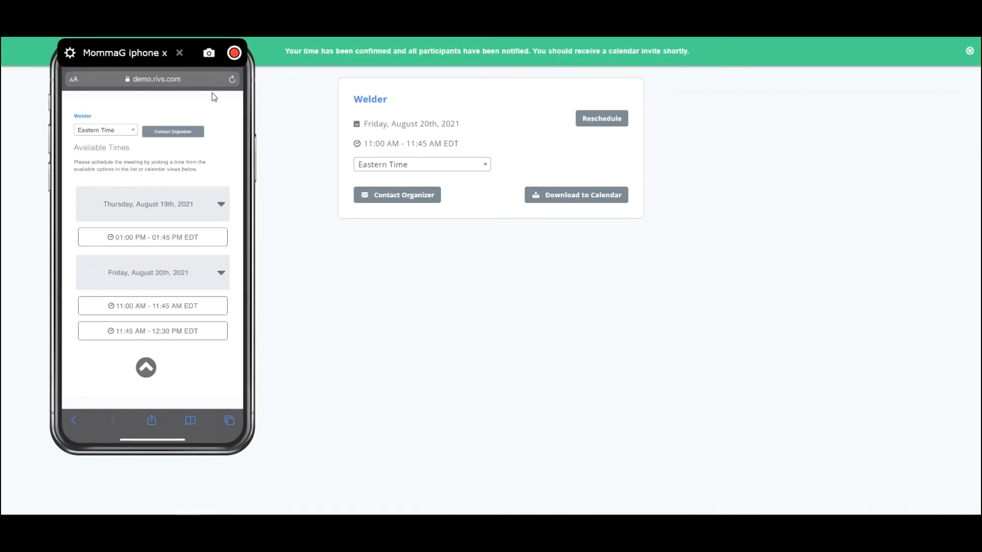
{"action": "left_click", "coordinate": [179, 53]}
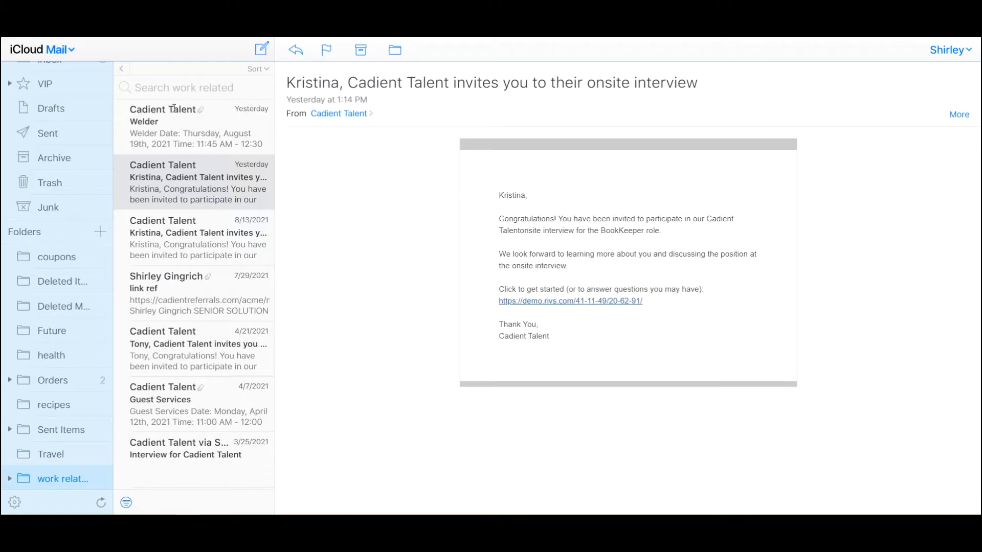
Open the Welder meeting email with the RIVS-Scheduler-Meeting.ics attachment.
{"action": "left_click", "coordinate": [194, 128]}
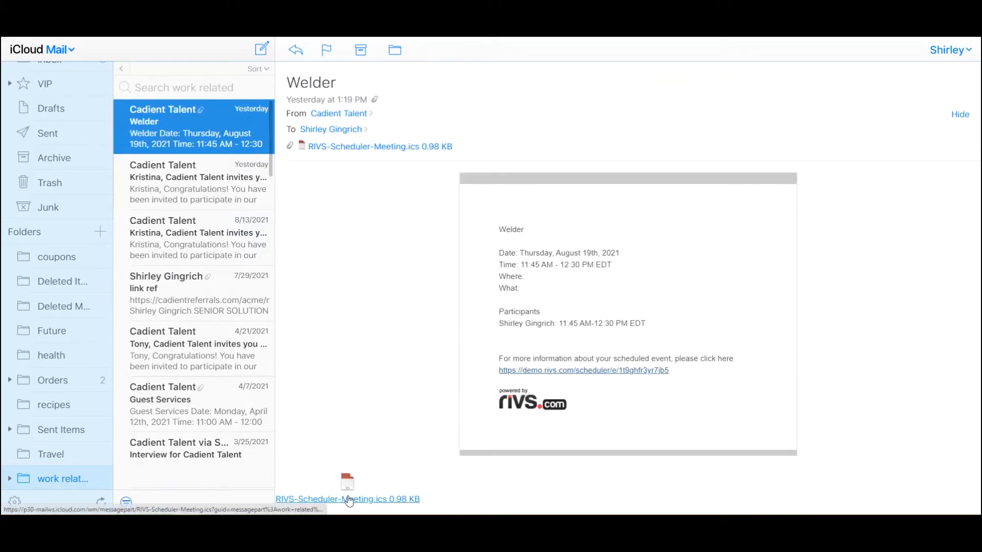
{"action": "mouse_move", "coordinate": [347, 499]}
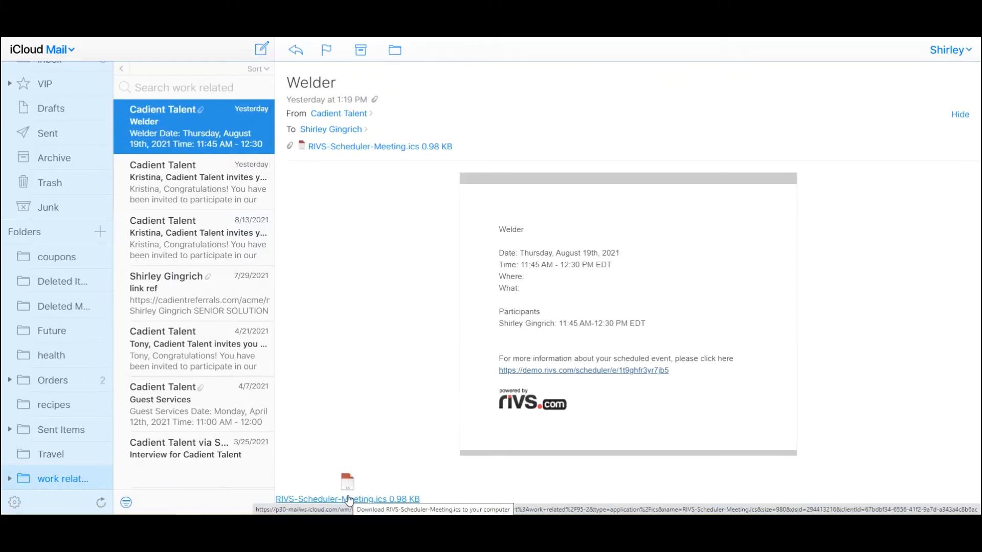
{"action": "mouse_move", "coordinate": [623, 371]}
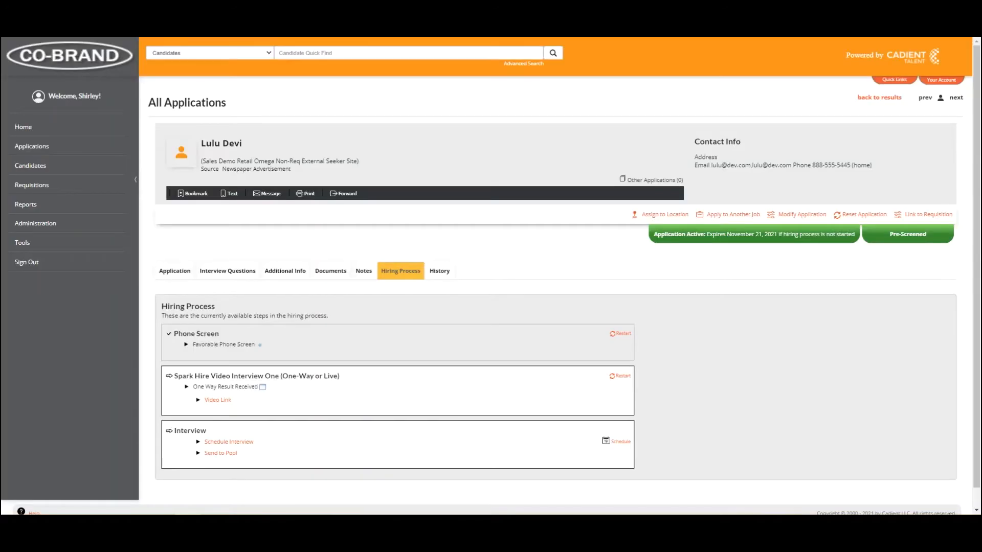
{"action": "mouse_move", "coordinate": [466, 436]}
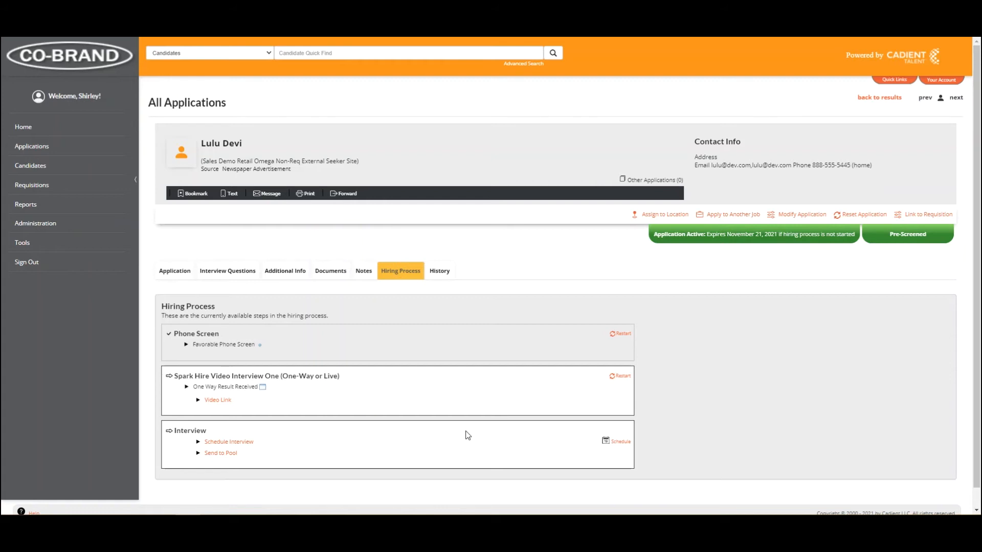
{"action": "mouse_move", "coordinate": [235, 441]}
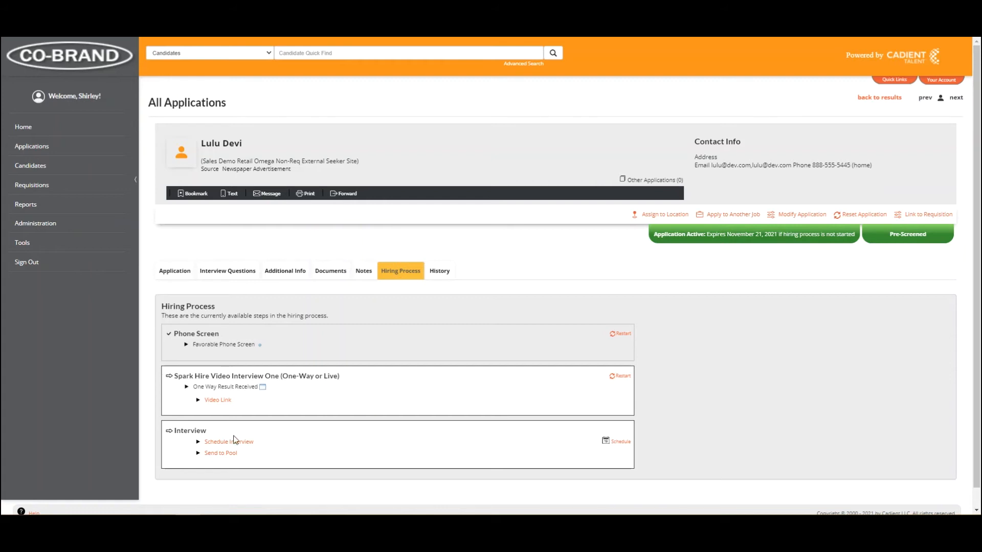
{"action": "mouse_move", "coordinate": [285, 466]}
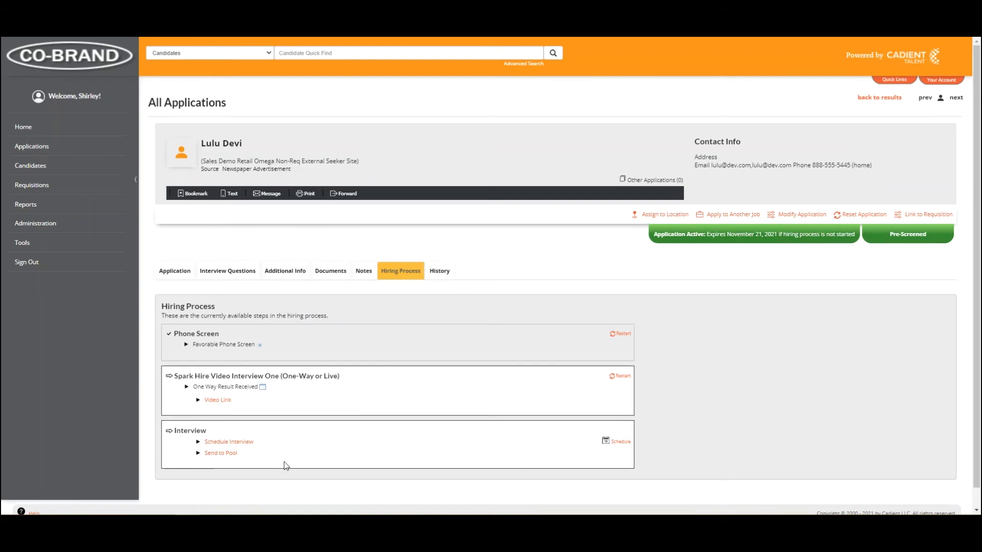
{"action": "mouse_move", "coordinate": [620, 442]}
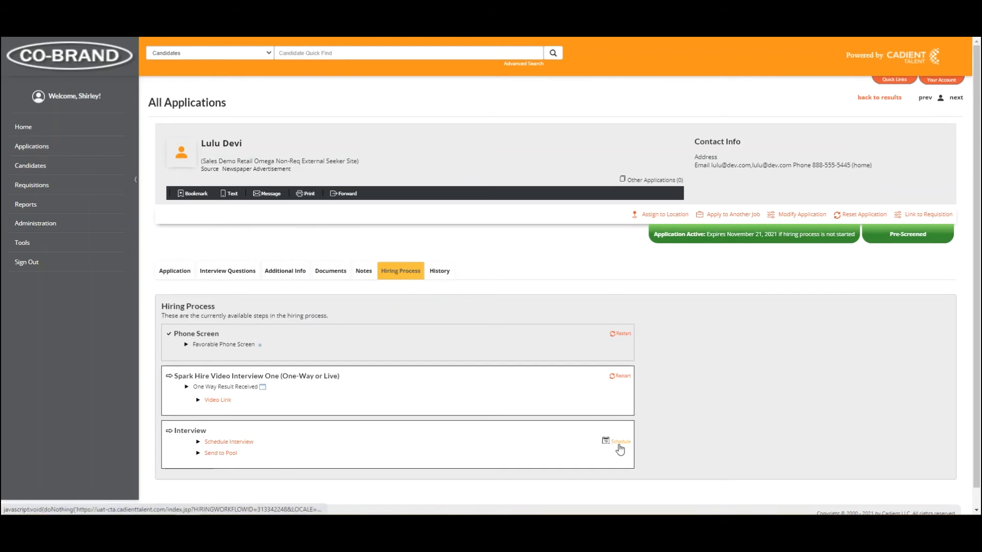
{"action": "mouse_move", "coordinate": [628, 444]}
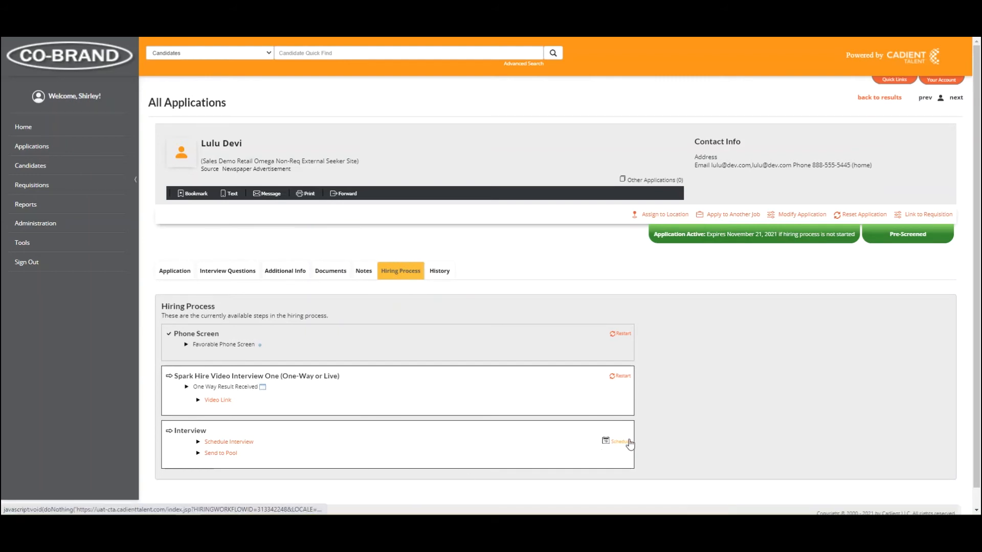
{"action": "mouse_move", "coordinate": [616, 442]}
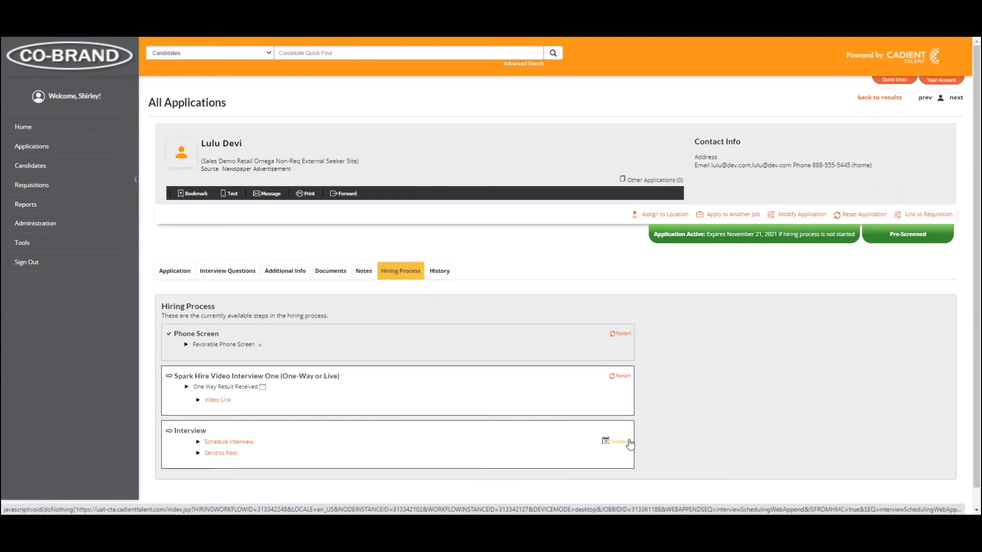
{"action": "left_click", "coordinate": [618, 441]}
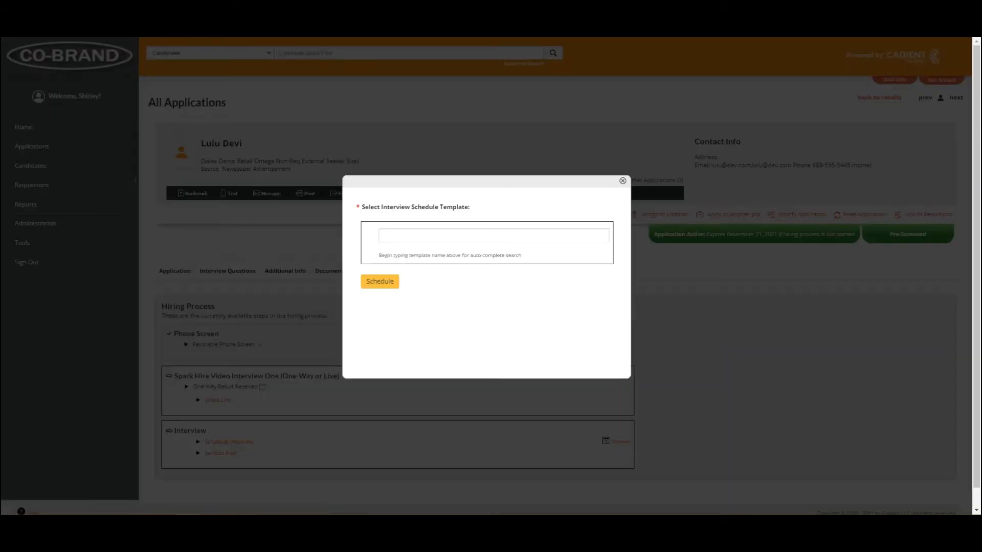
Fill the interview schedule template field with Bookkeeper (4761).
{"action": "left_click", "coordinate": [493, 235]}
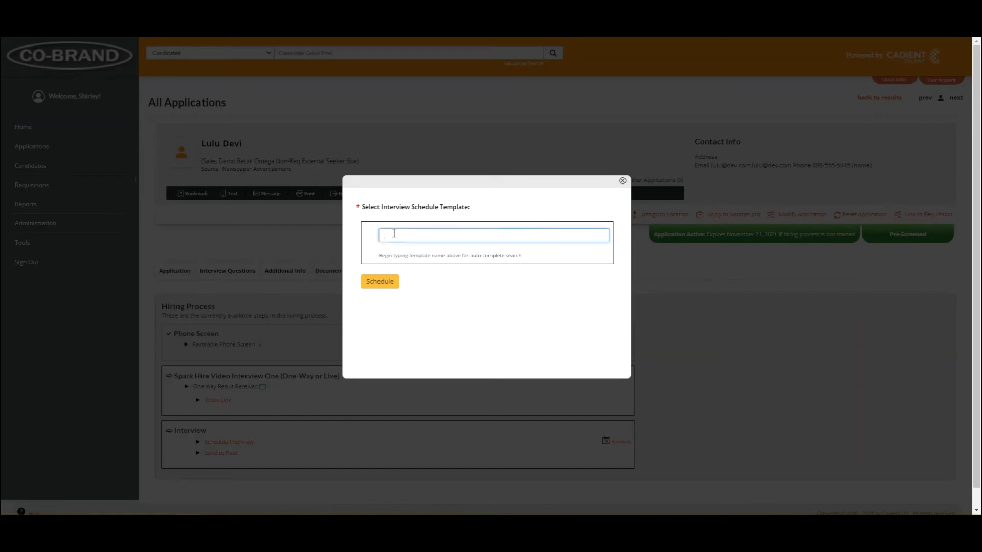
{"action": "type", "text": "b"}
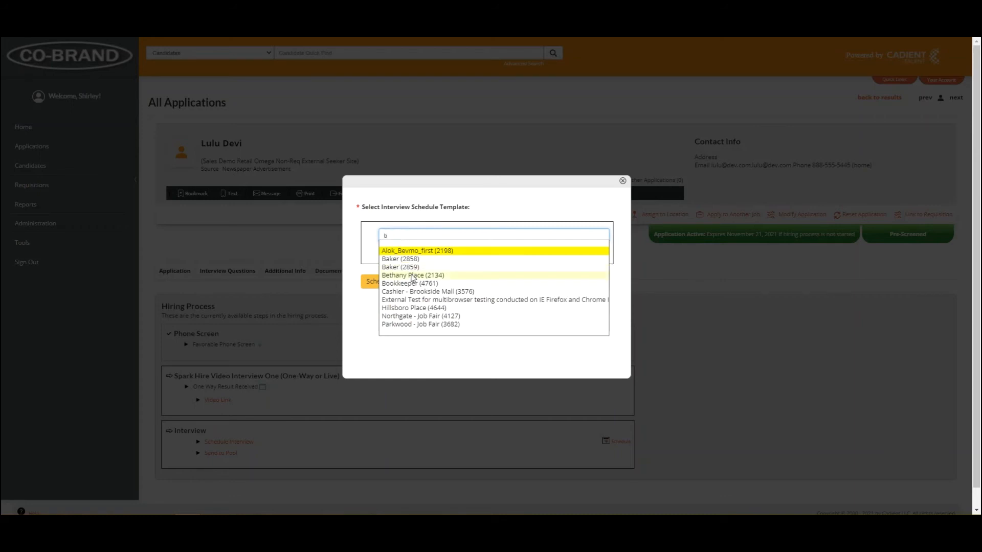
{"action": "mouse_move", "coordinate": [418, 283]}
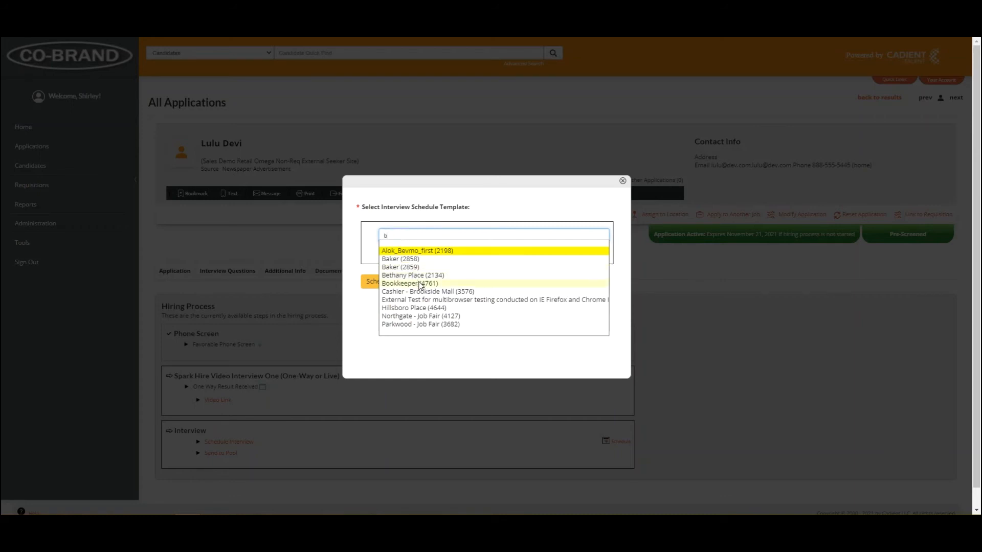
{"action": "left_click", "coordinate": [409, 283]}
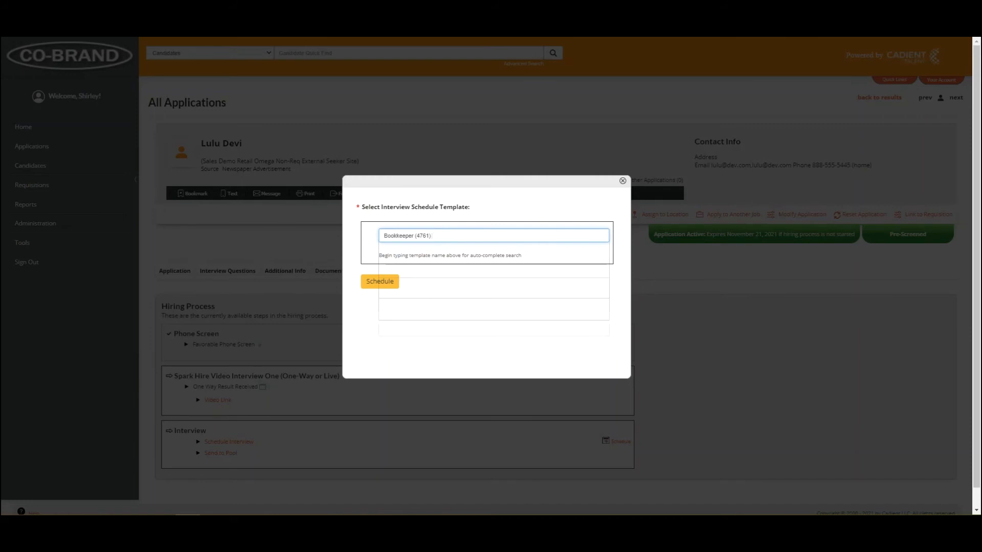
{"action": "left_click", "coordinate": [493, 235]}
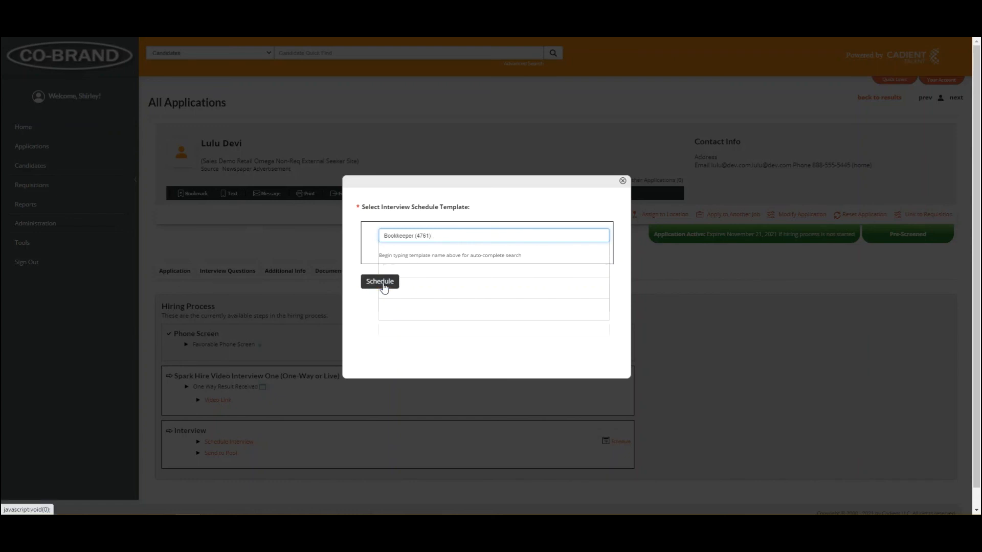
{"action": "left_click", "coordinate": [379, 282]}
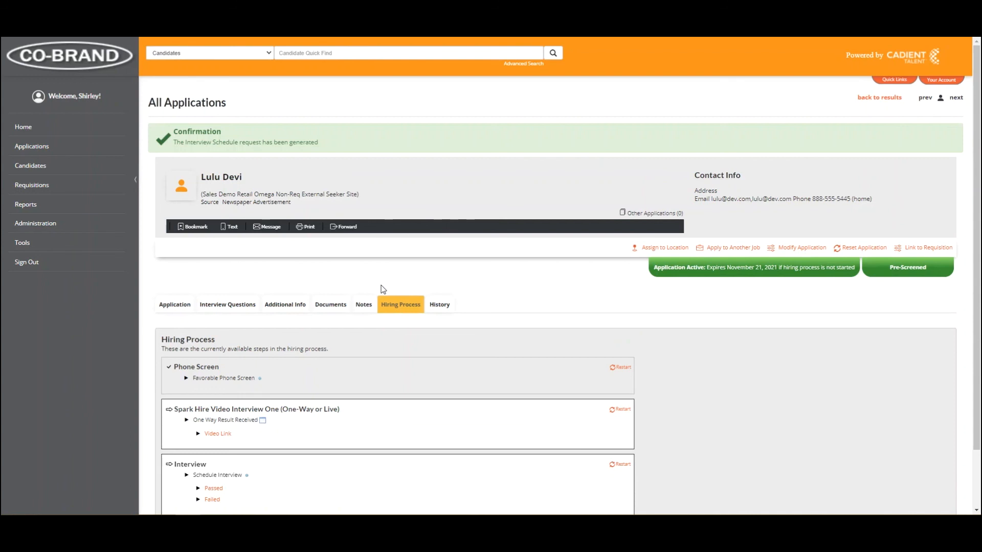
{"action": "mouse_move", "coordinate": [441, 185]}
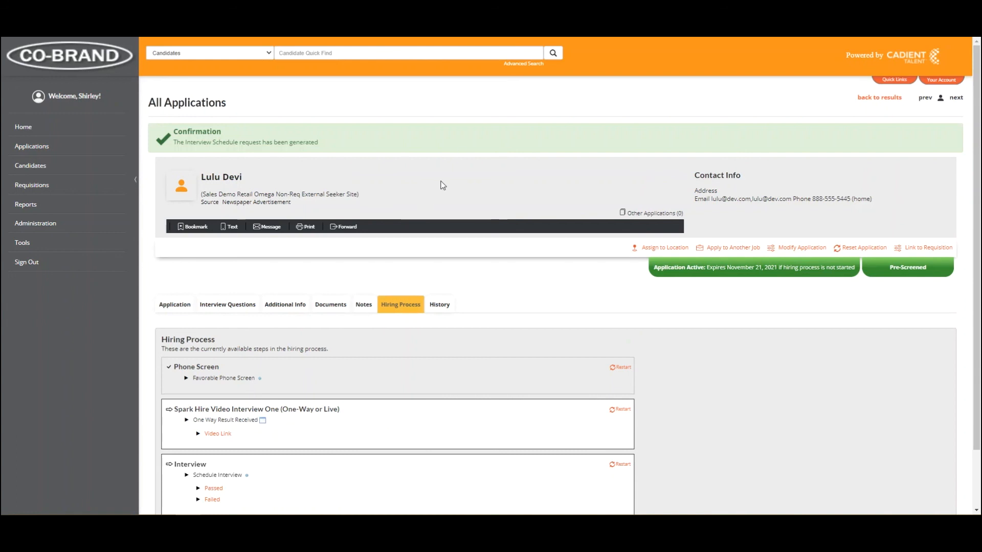